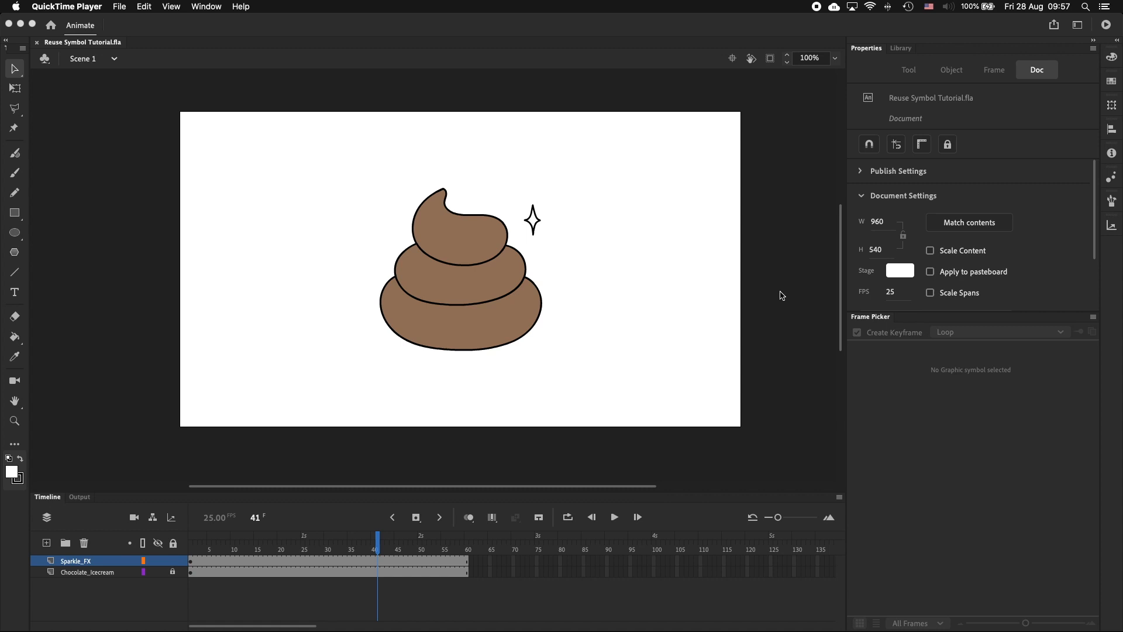
# Step: Inspect the Sparkle symbol's animation, then select the sparkle left of the swirl
pyautogui.click(533, 218)
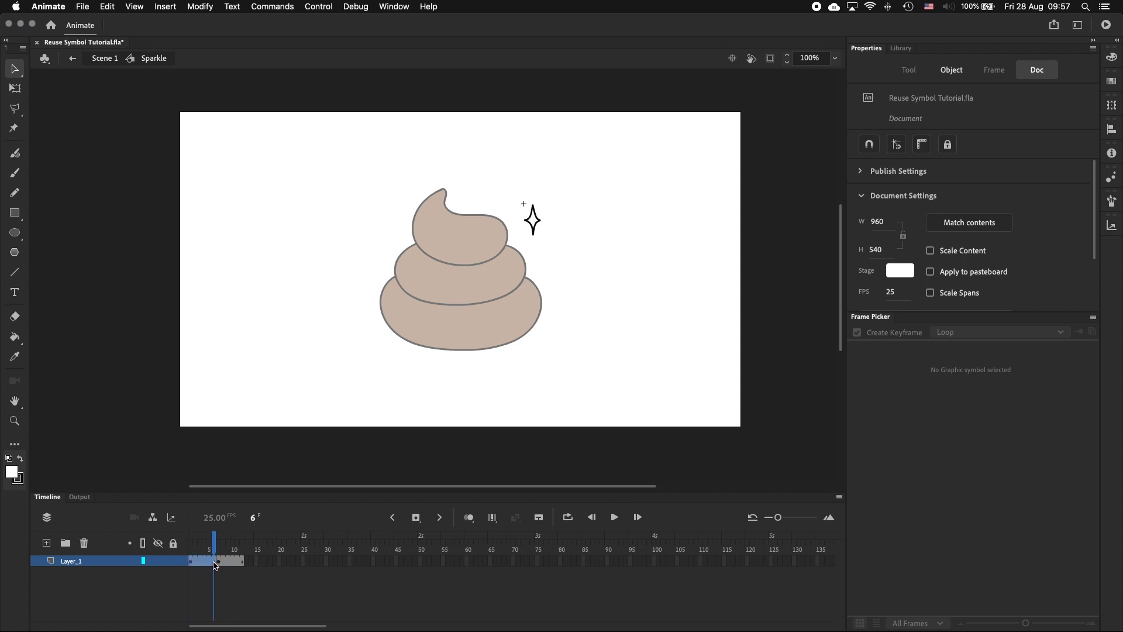
pyautogui.click(242, 561)
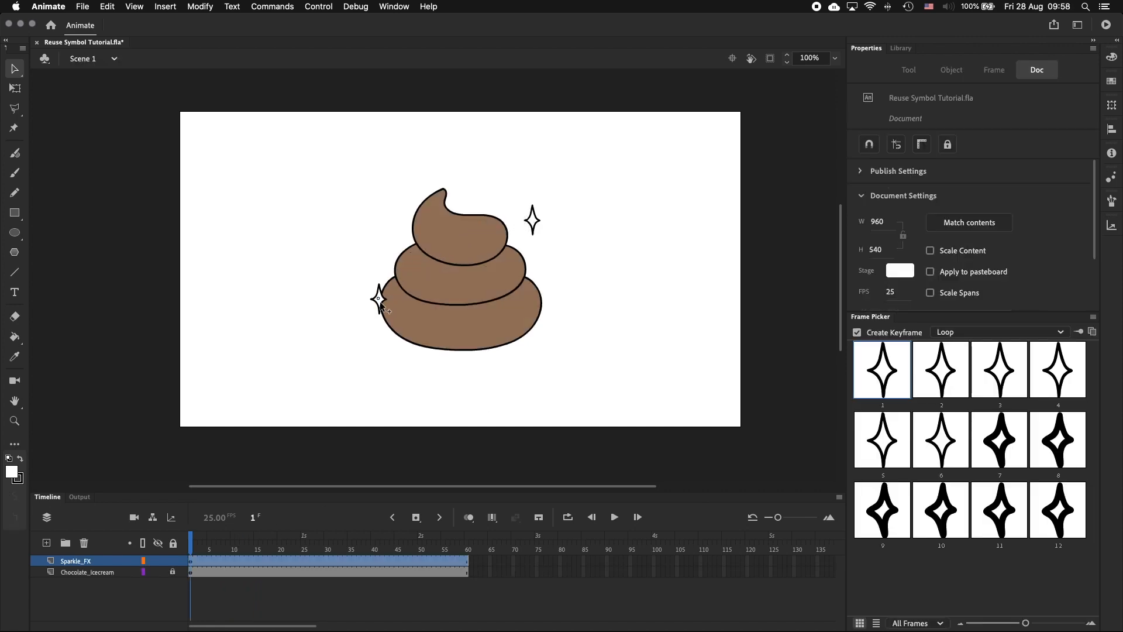
pyautogui.click(378, 299)
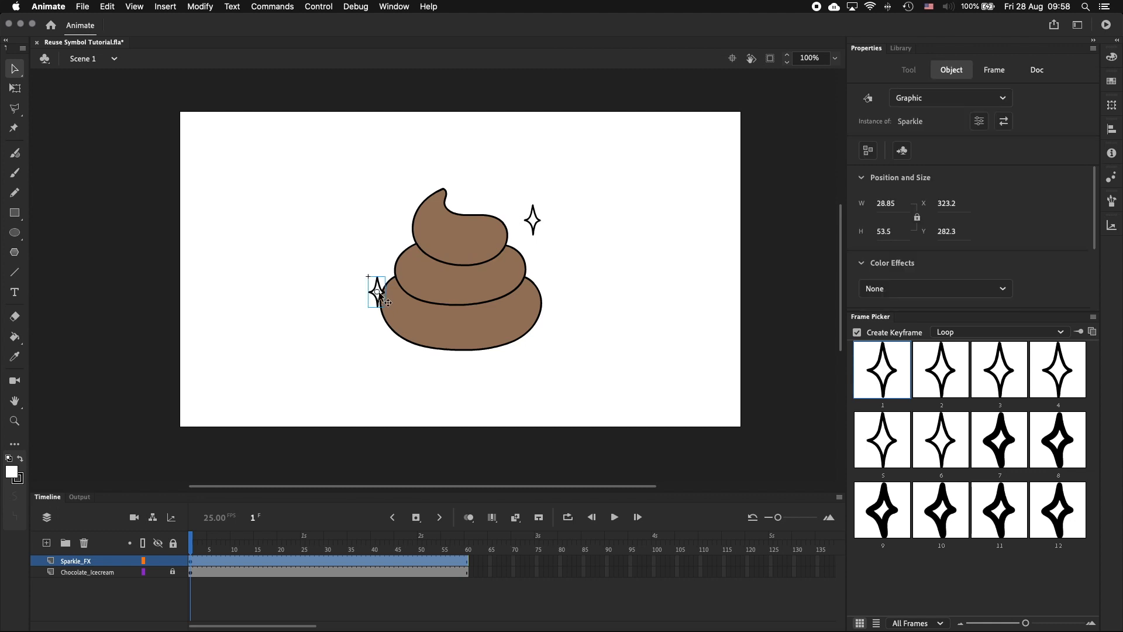
# Step: Alt-drag sparkle copies above the swirl's tip, onto its middle and at its lower right
pyautogui.moveTo(376, 294); pyautogui.dragTo(429, 193)
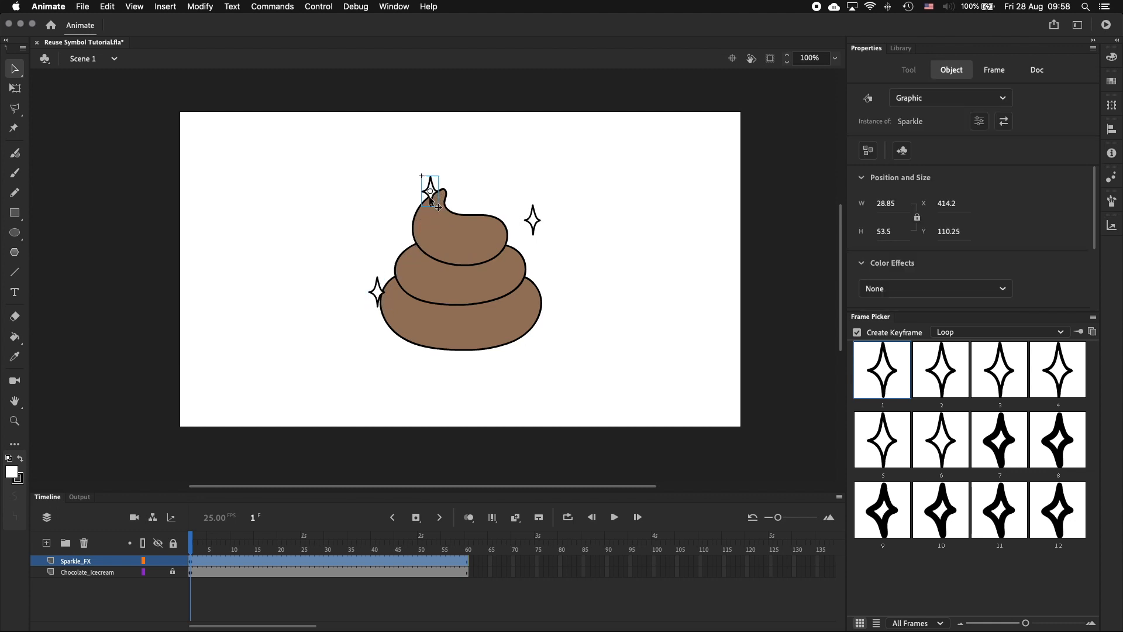
pyautogui.moveTo(429, 197); pyautogui.dragTo(493, 278)
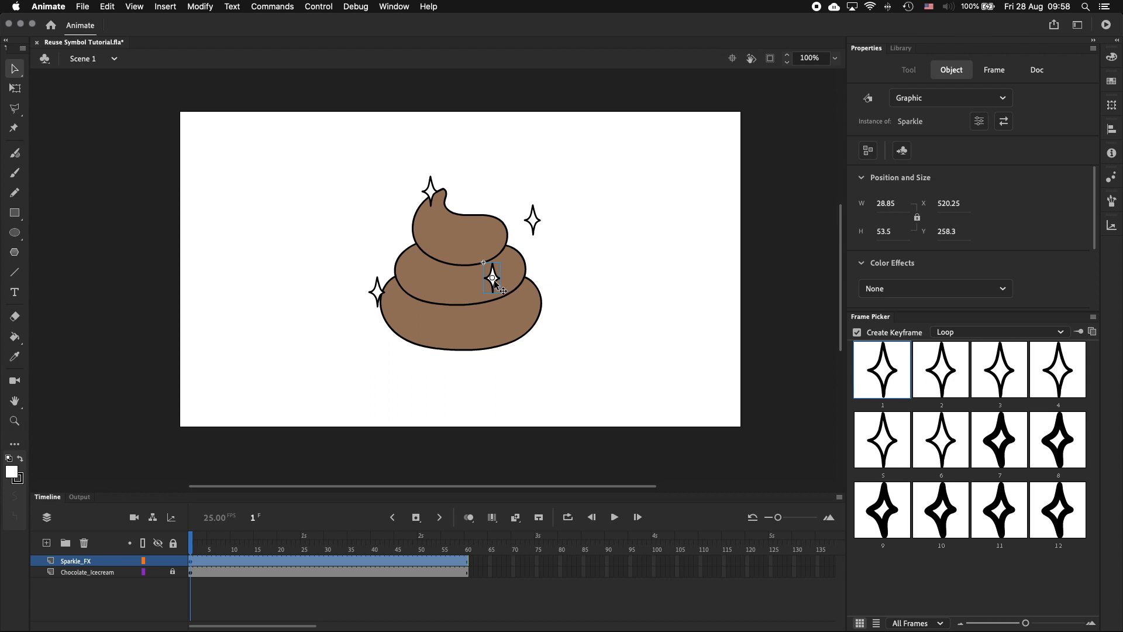
pyautogui.moveTo(492, 278); pyautogui.dragTo(561, 313)
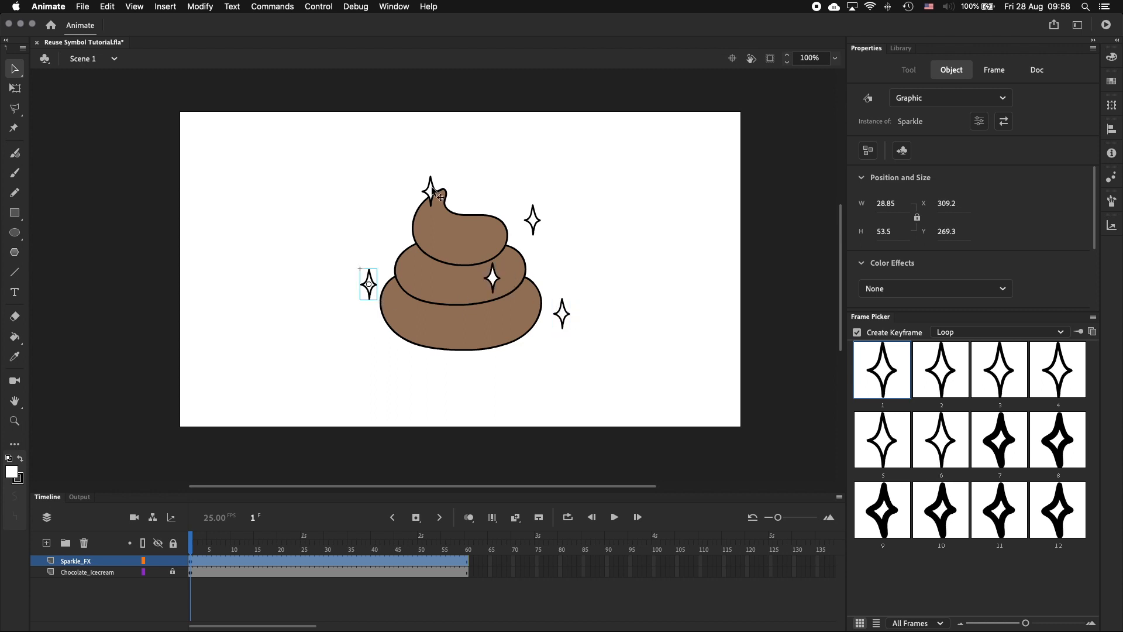
pyautogui.moveTo(367, 284); pyautogui.dragTo(422, 192)
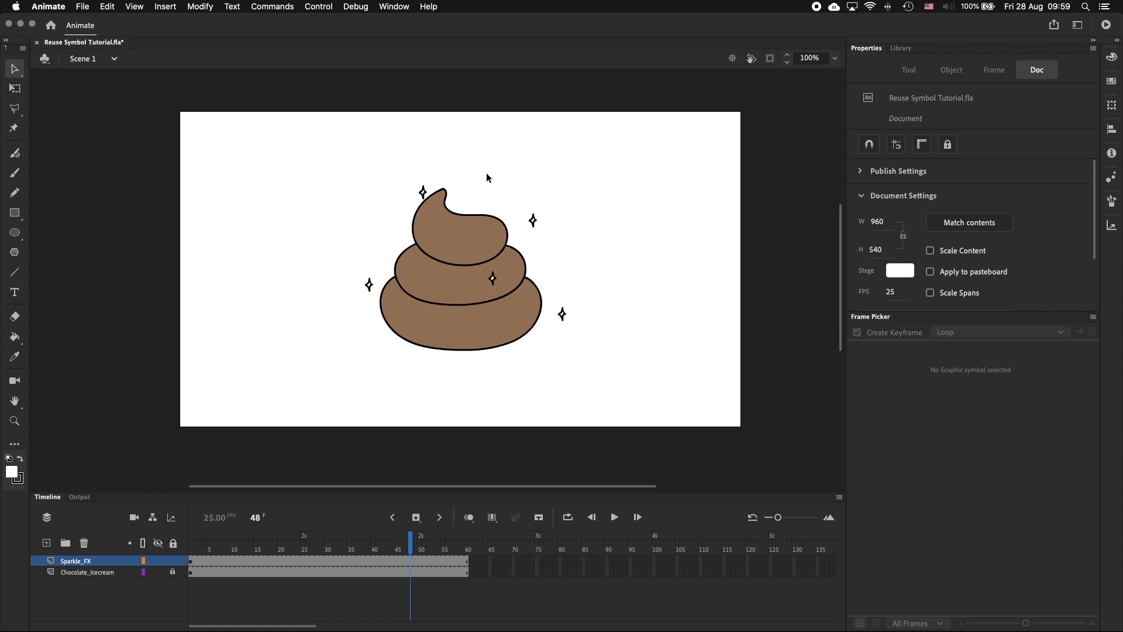
# Step: Flip the left sparkle vertically via Modify > Transform and move it back beside the swirl
pyautogui.click(367, 284)
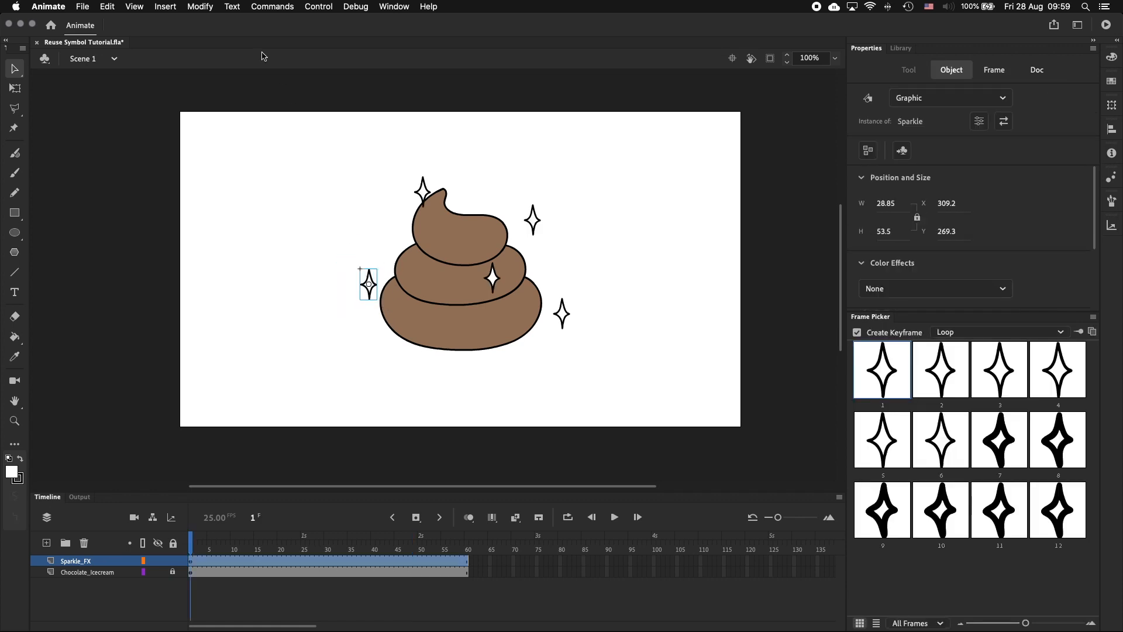
pyautogui.moveTo(202, 7)
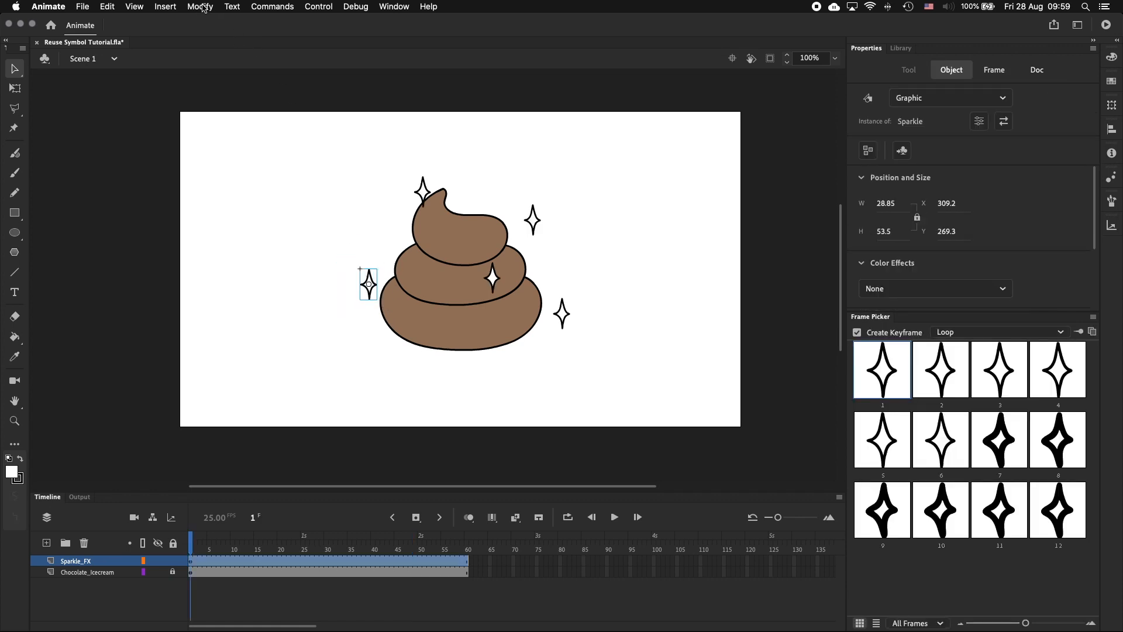
pyautogui.click(200, 7)
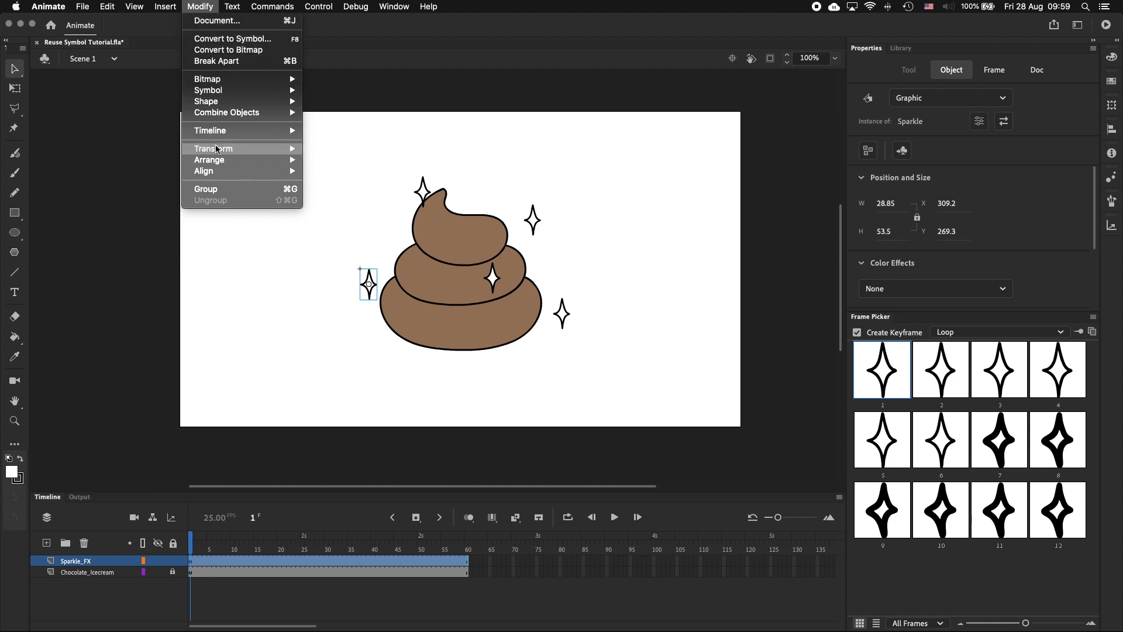
pyautogui.moveTo(292, 148)
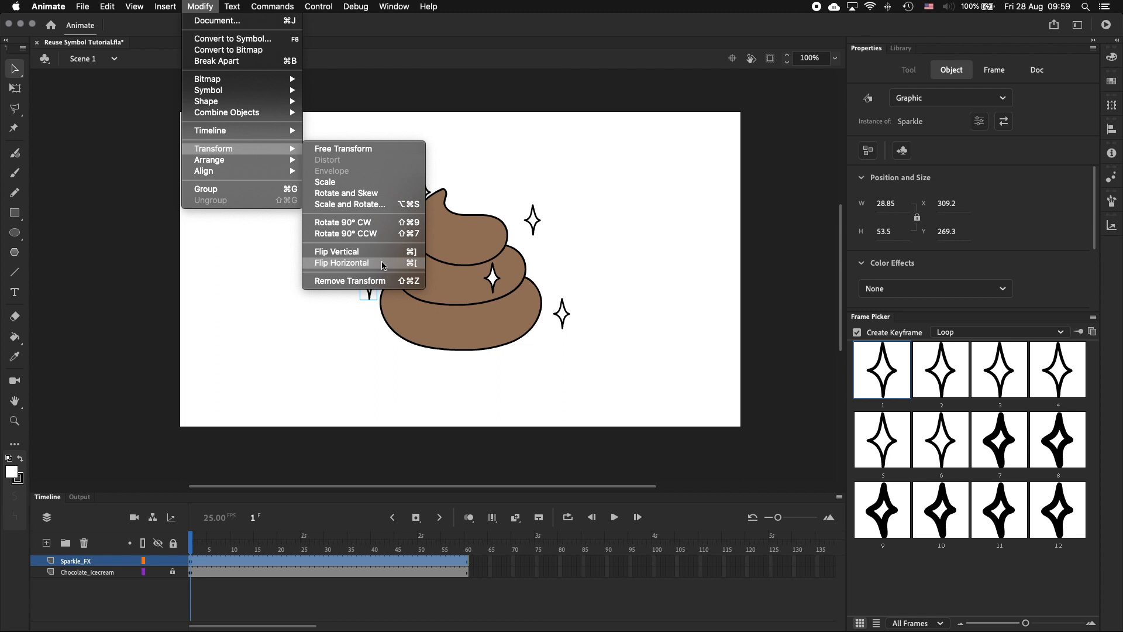
pyautogui.moveTo(337, 252)
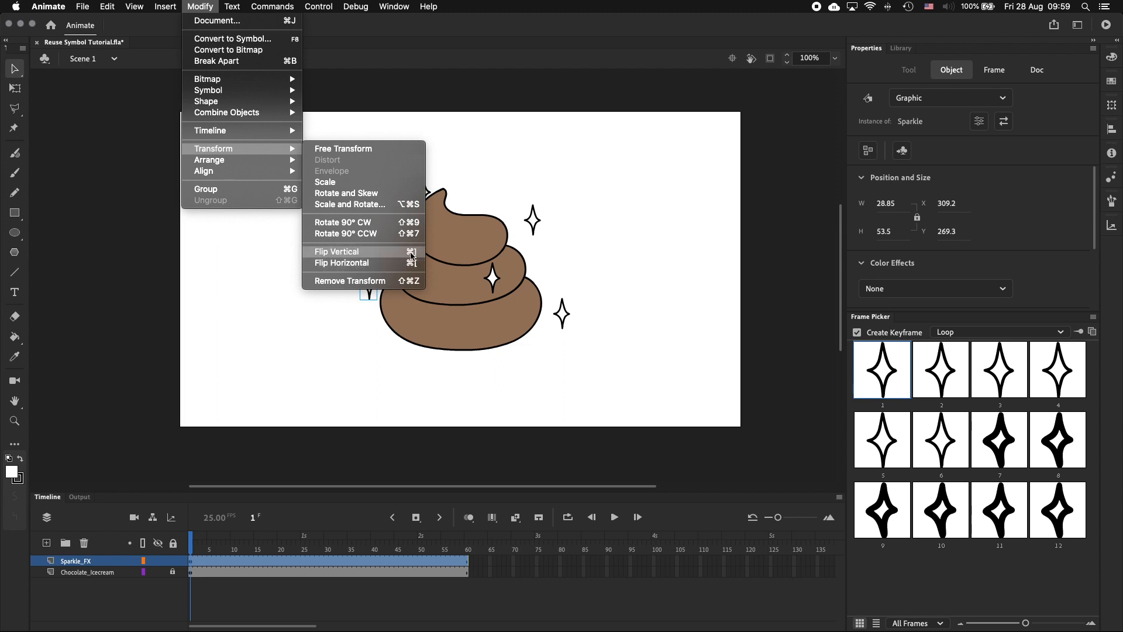
pyautogui.click(337, 252)
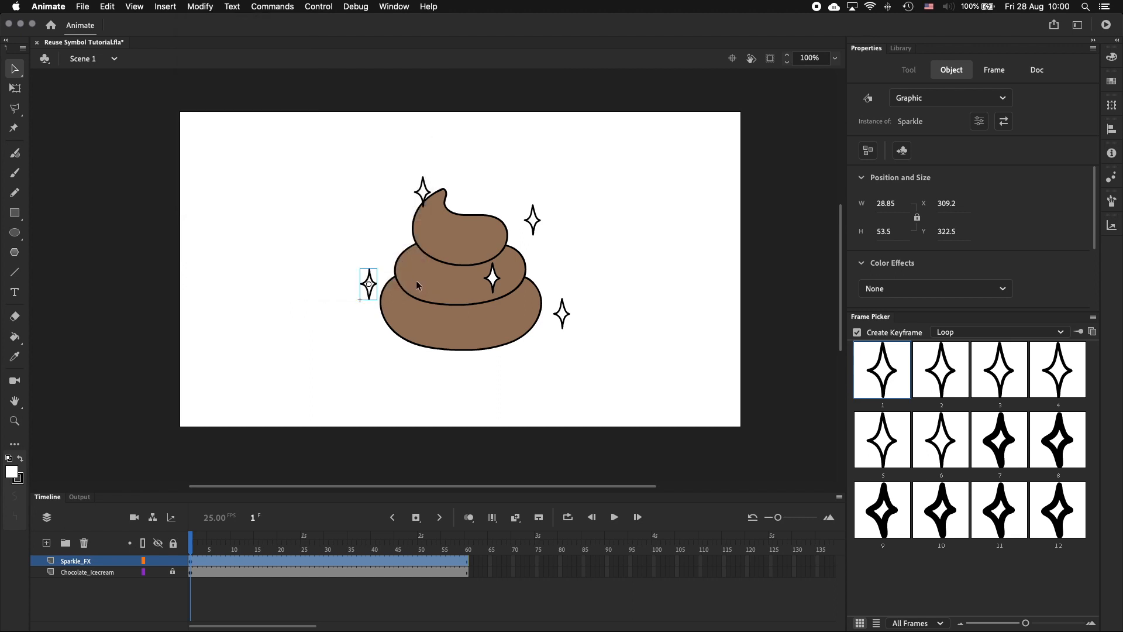
pyautogui.moveTo(368, 284); pyautogui.dragTo(422, 192)
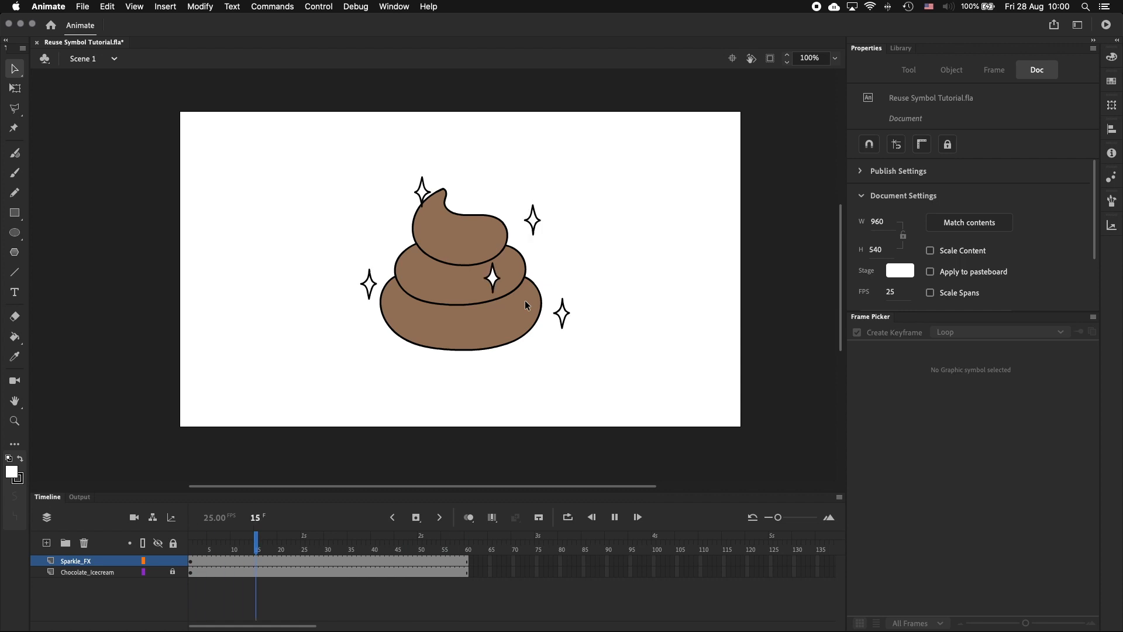
# Step: Stop the animation near its start so a single frame is shown
pyautogui.click(208, 538)
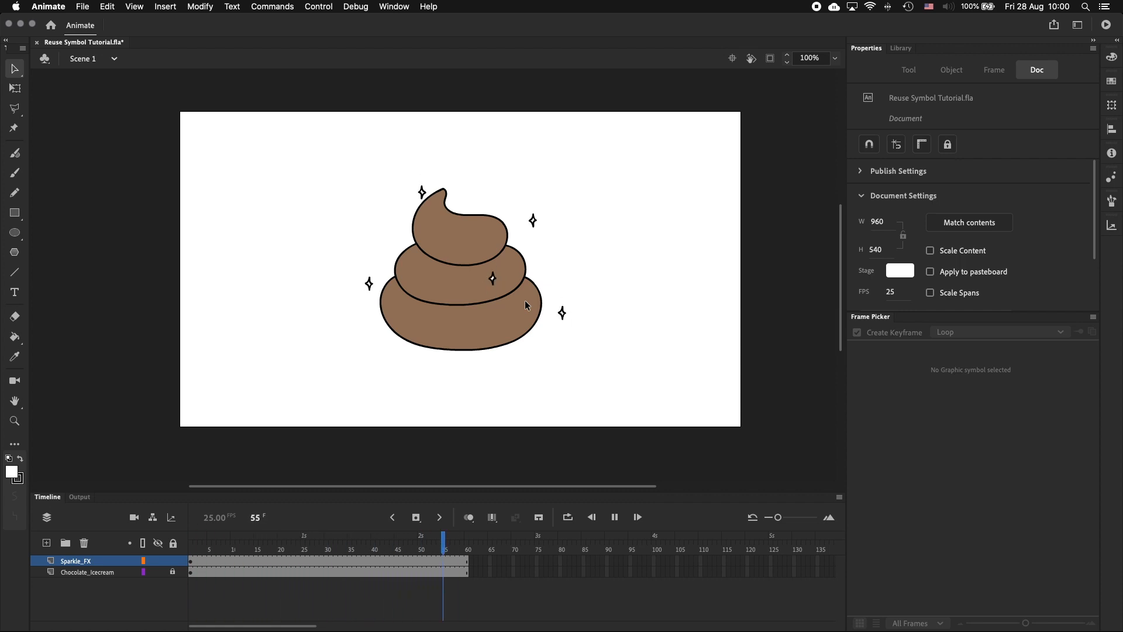
pyautogui.click(397, 550)
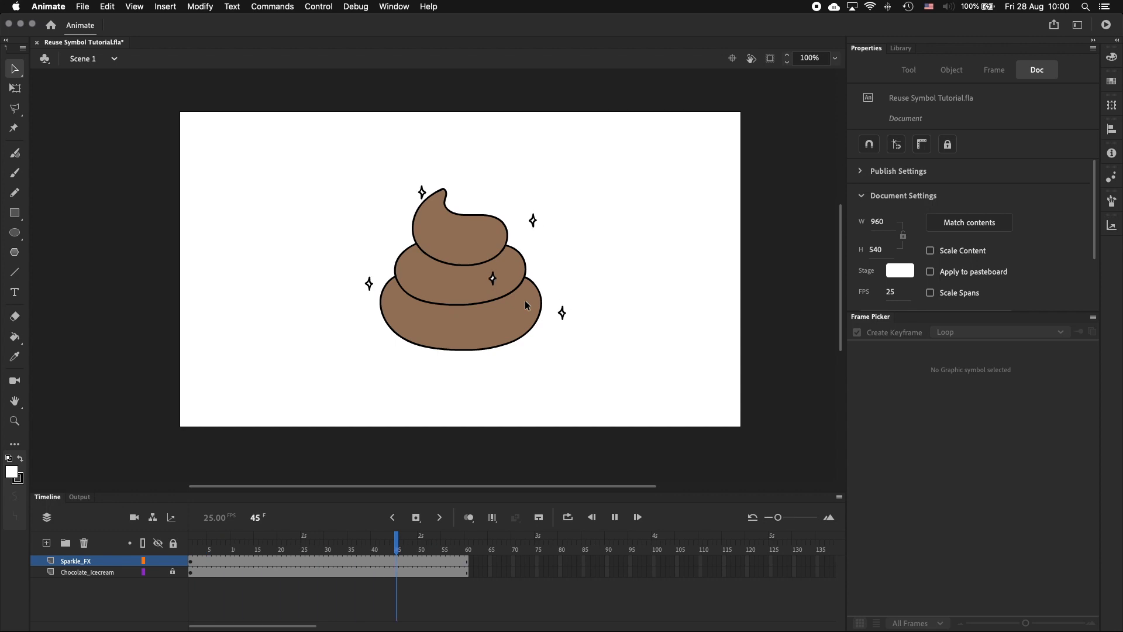
pyautogui.click(209, 538)
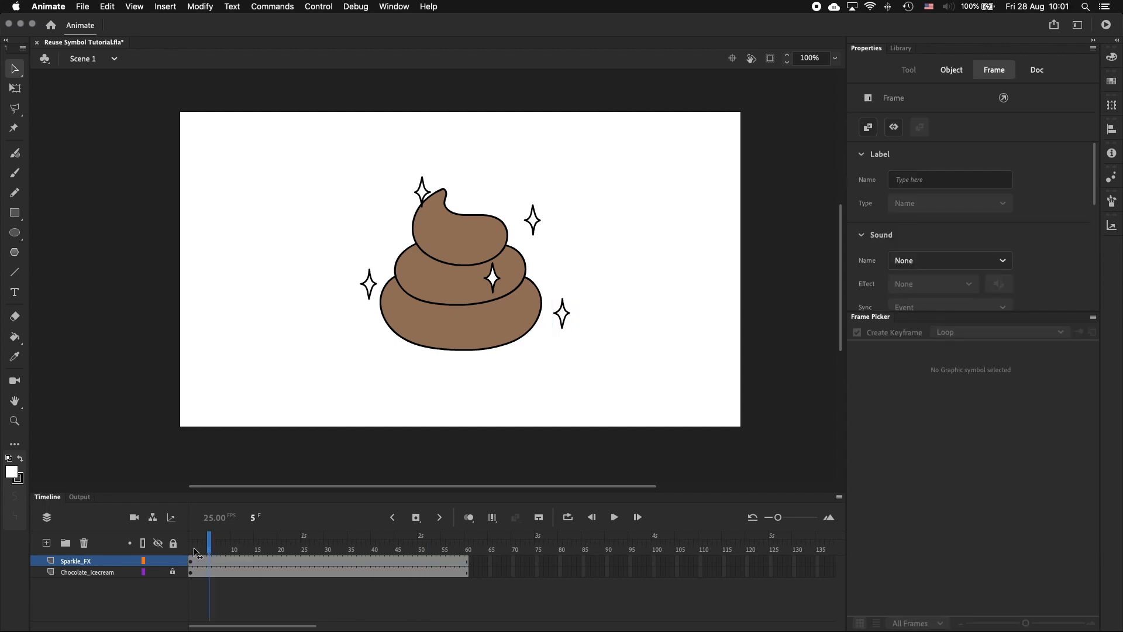
# Step: Give the right sparkle a different first frame in the Frame Picker and play to preview
pyautogui.click(563, 313)
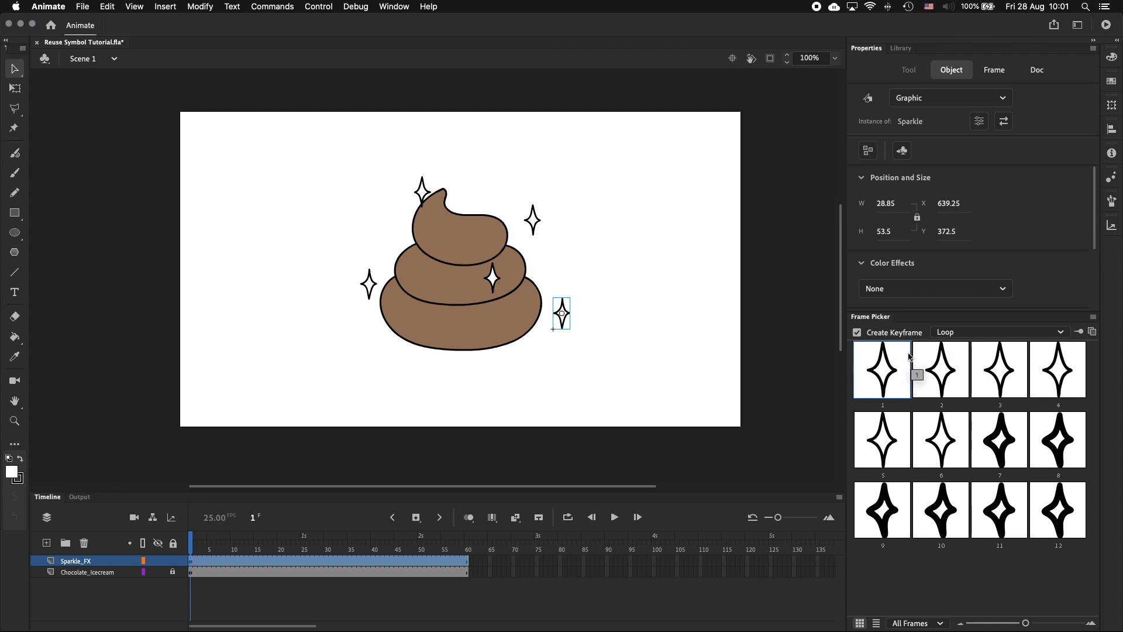
pyautogui.click(856, 331)
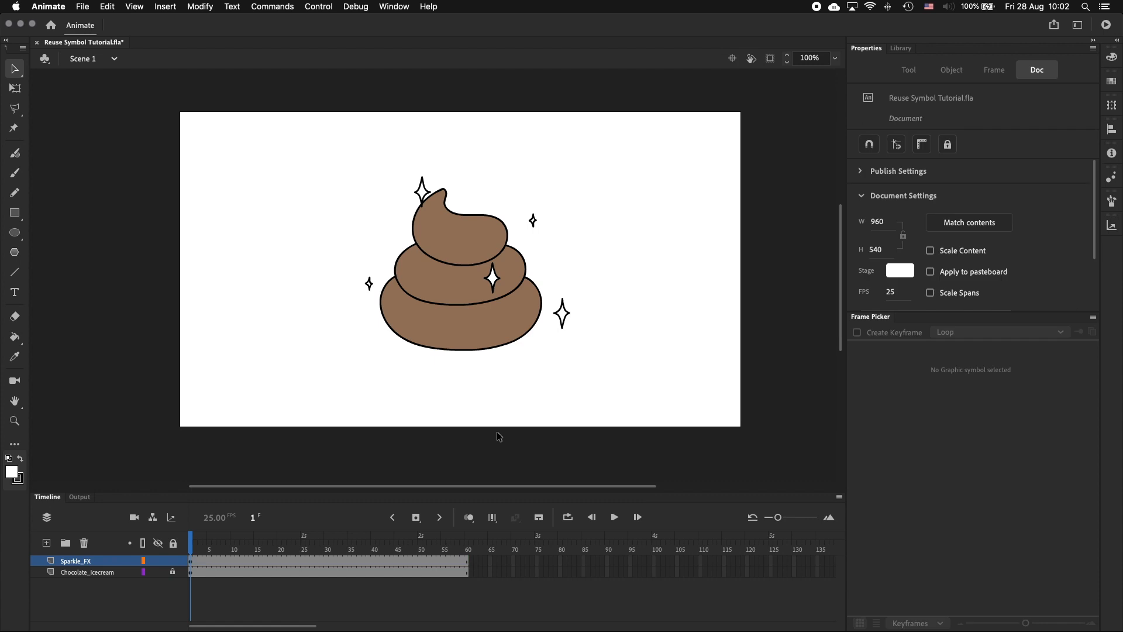
pyautogui.click(614, 515)
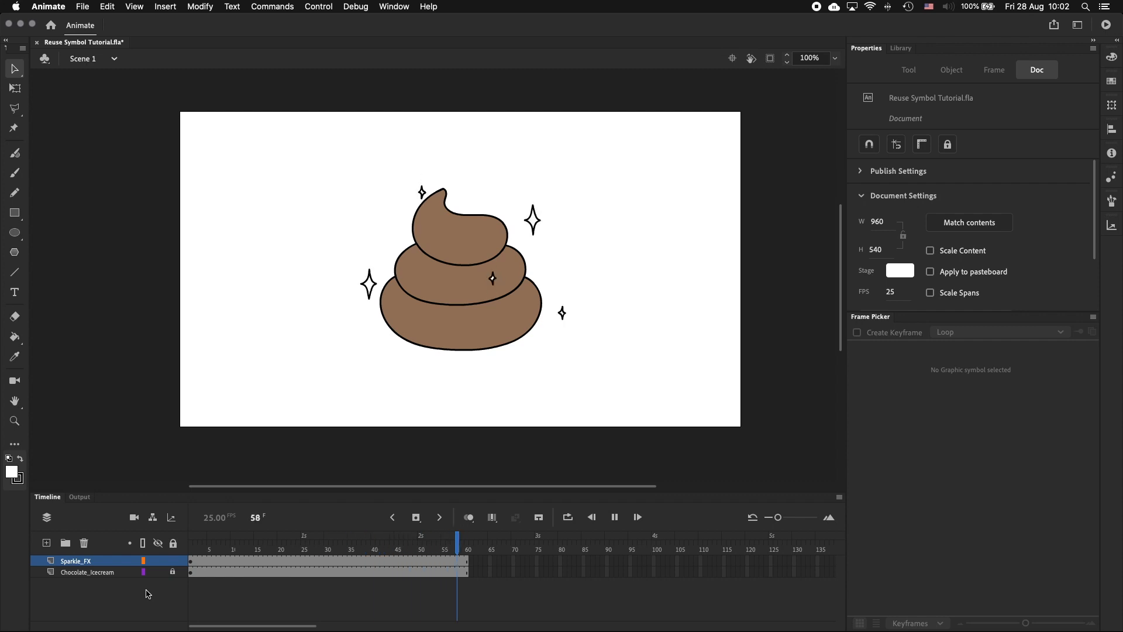
# Step: Stop playback and scale the sparkle beside the swirl's tip with Free Transform
pyautogui.click(410, 536)
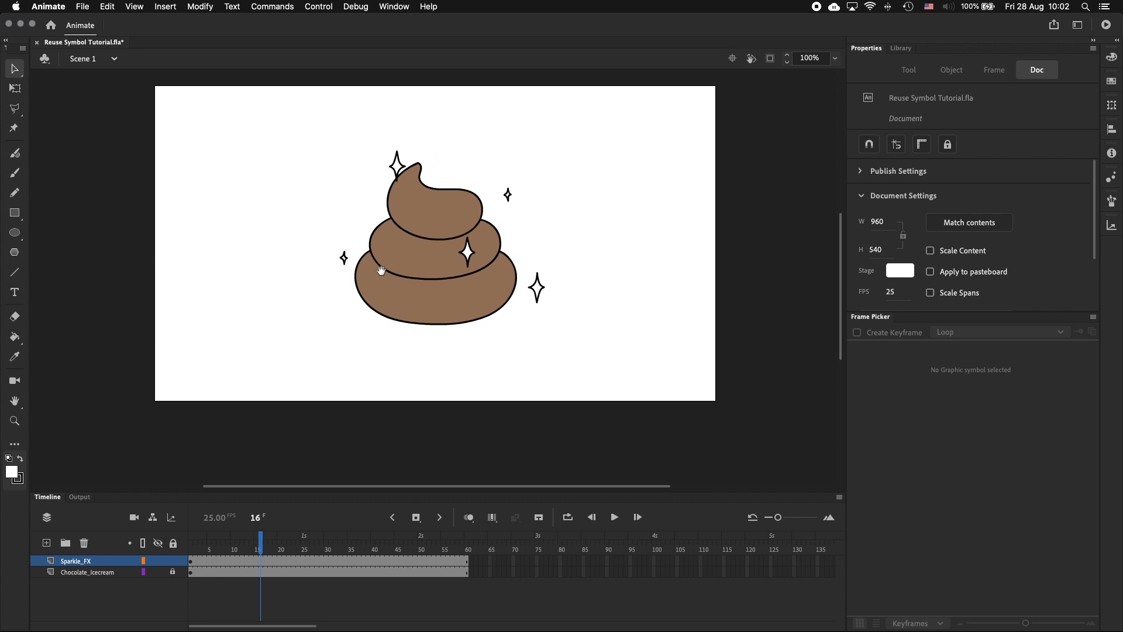
pyautogui.click(466, 250)
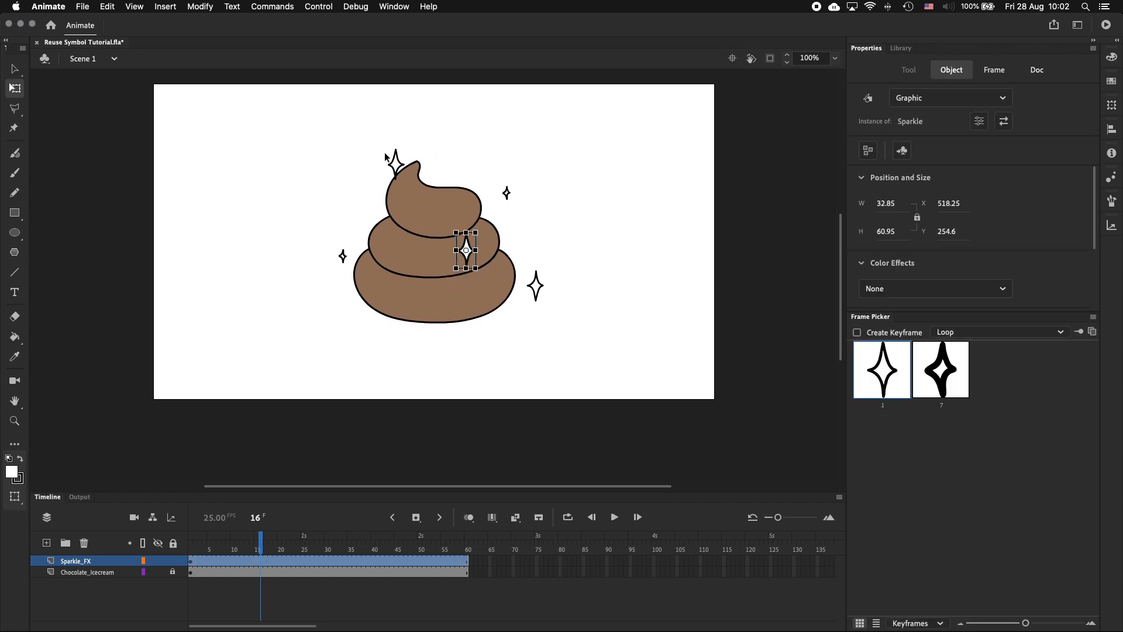
pyautogui.moveTo(464, 251); pyautogui.dragTo(395, 161)
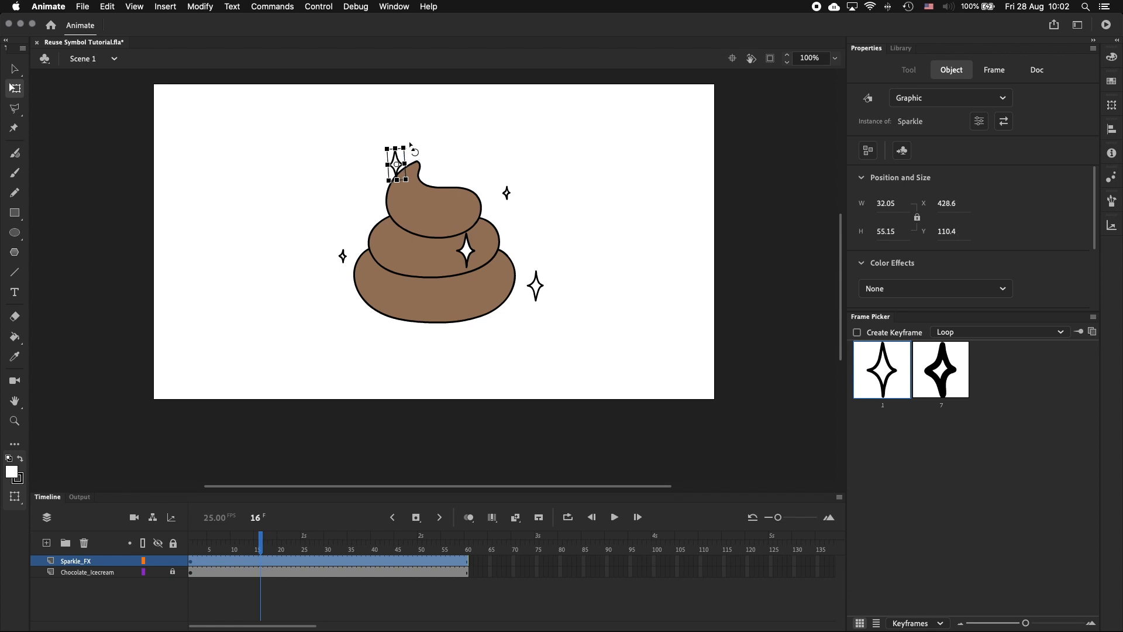
pyautogui.moveTo(448, 251)
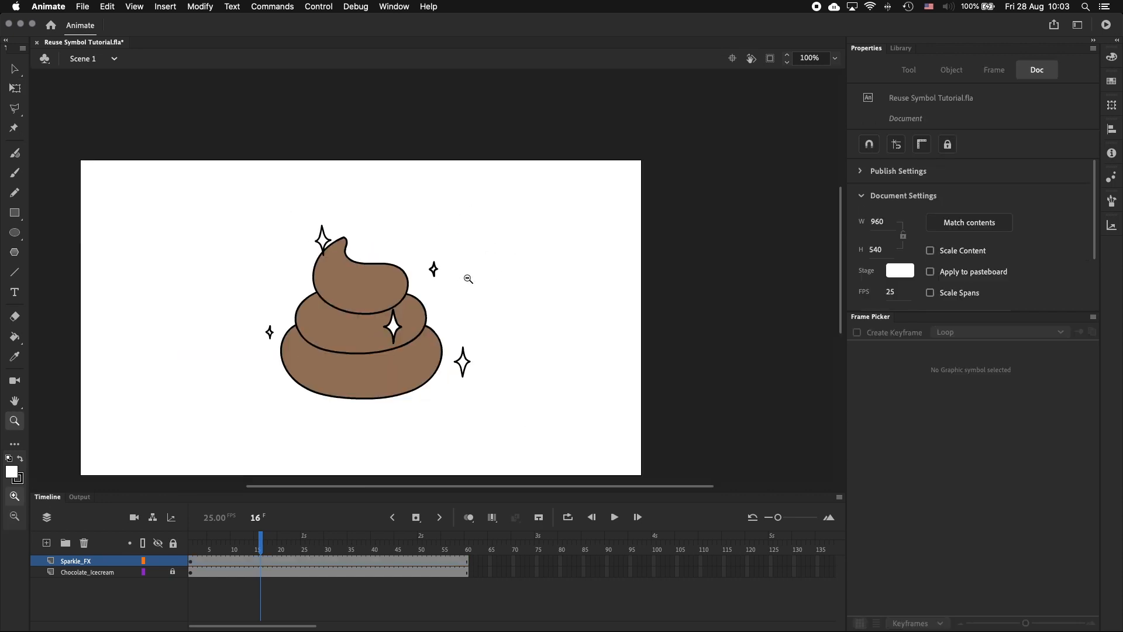
# Step: Fill the Sparkle symbol's drawing bright blue #00CCFF and move to its next keyframe
pyautogui.click(463, 362)
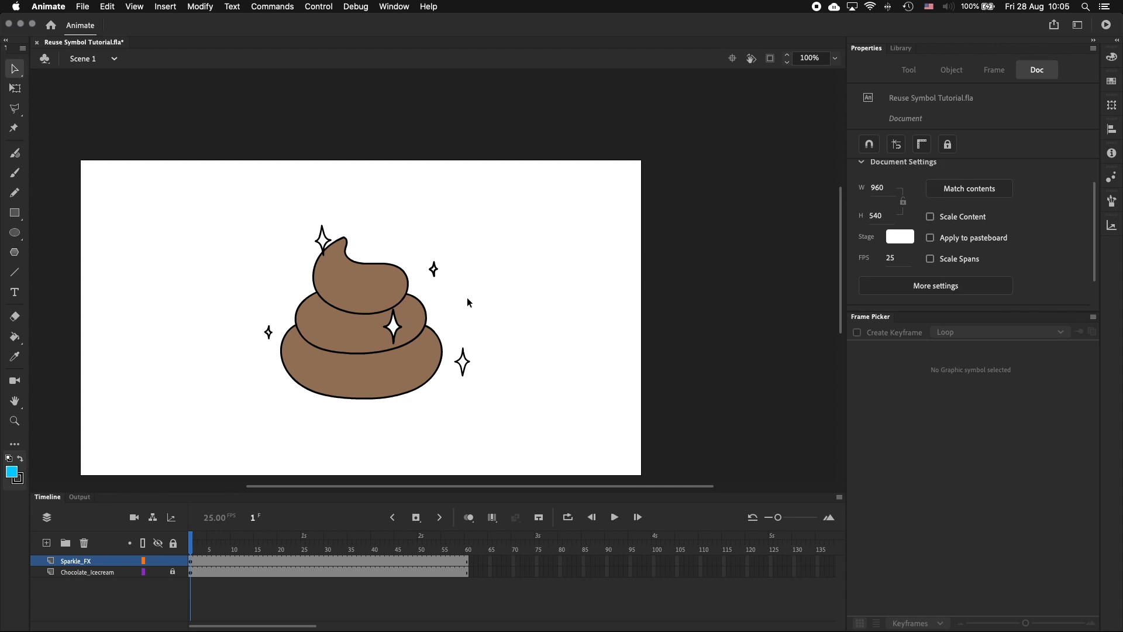
pyautogui.doubleClick(330, 243)
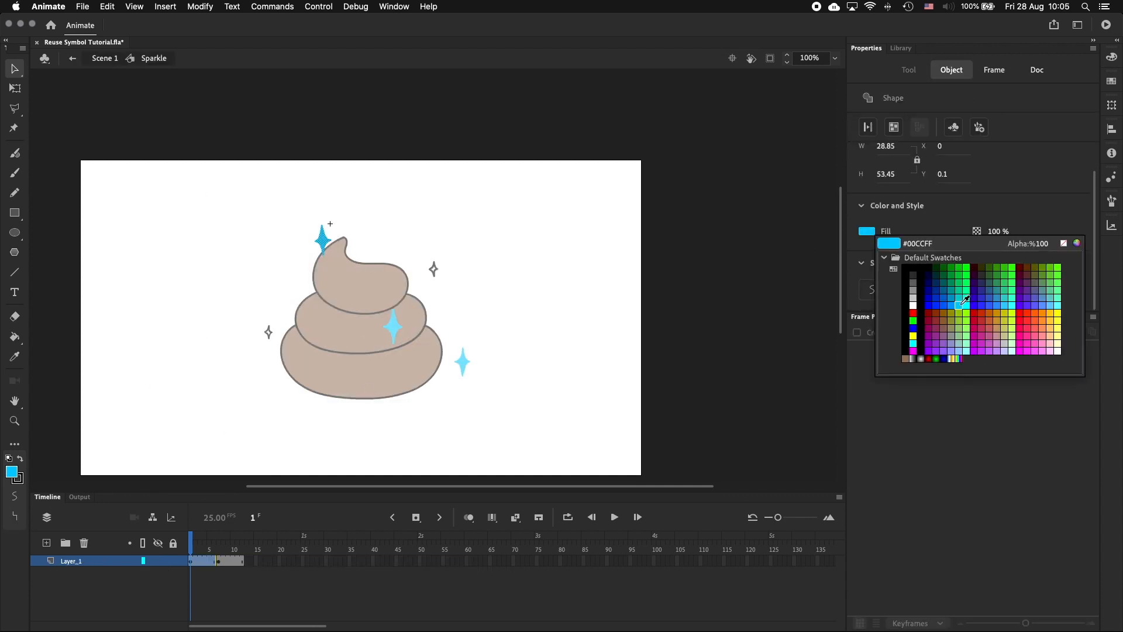
pyautogui.click(223, 536)
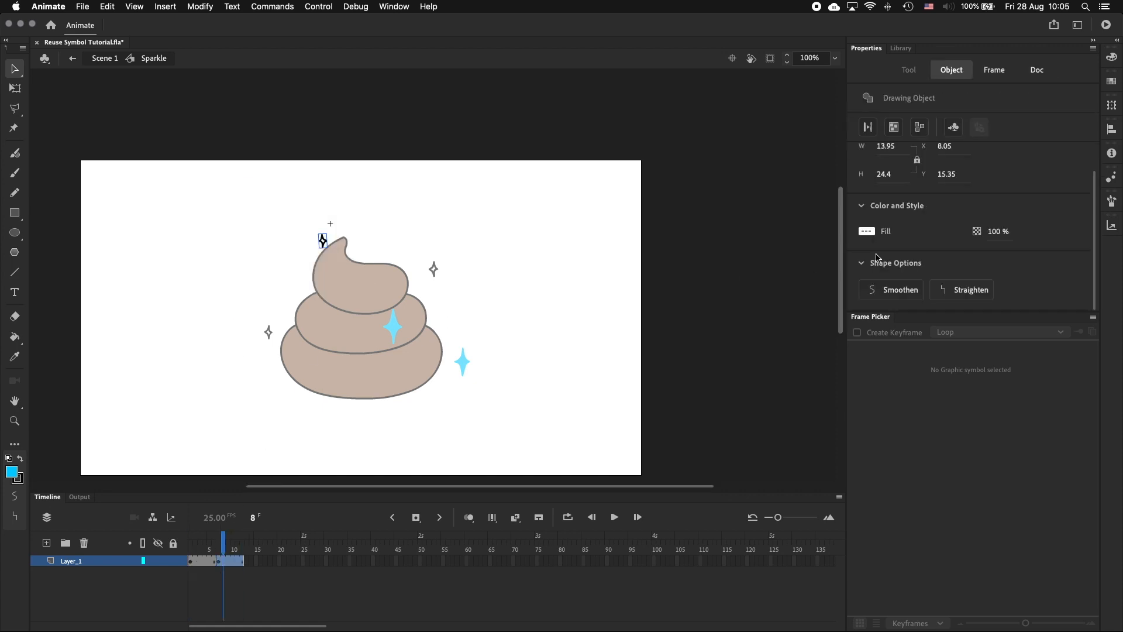
pyautogui.click(865, 231)
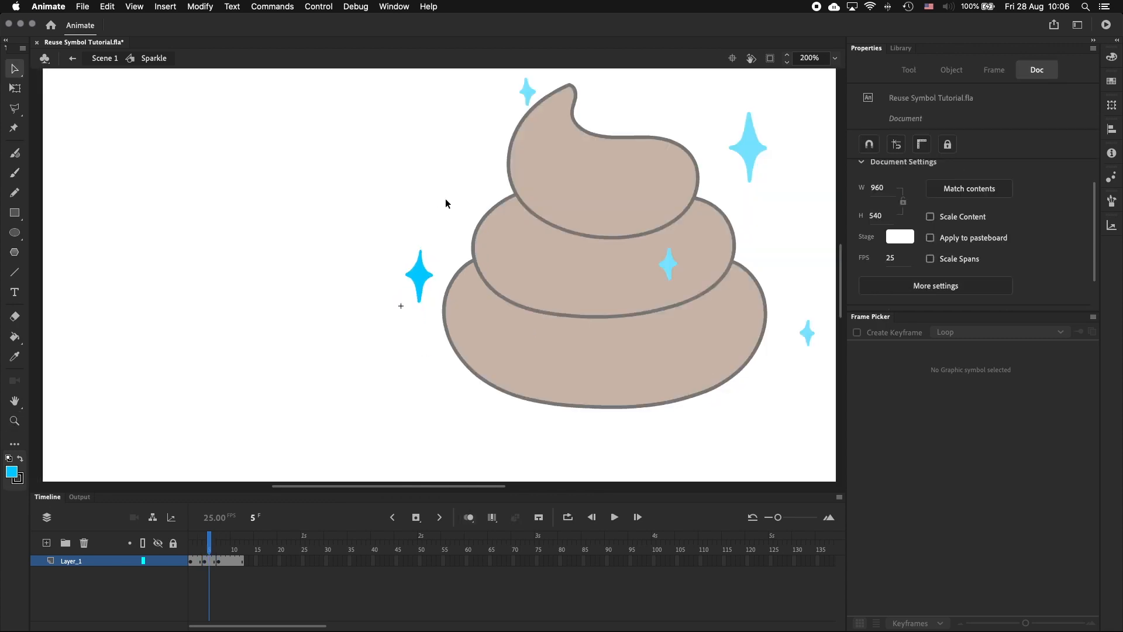
pyautogui.click(614, 516)
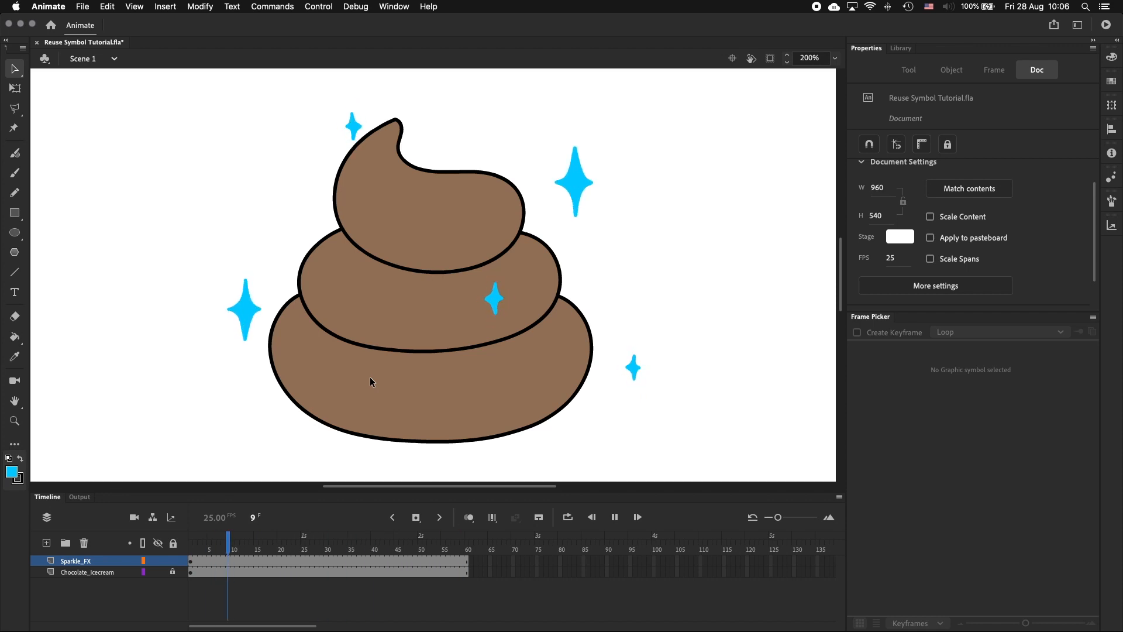
pyautogui.doubleClick(354, 128)
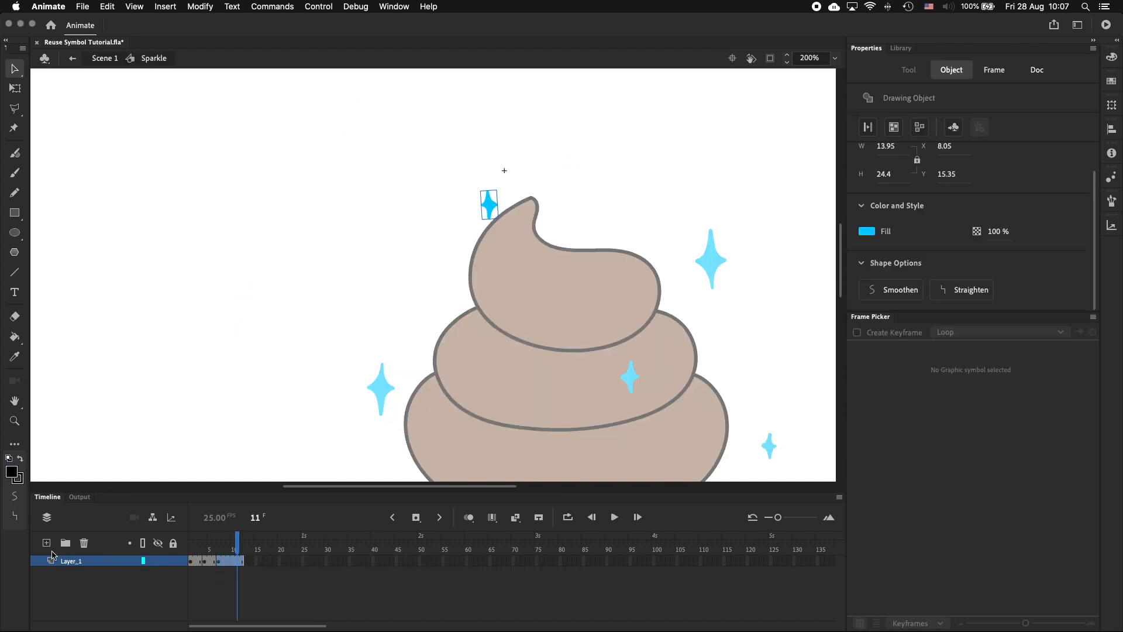
pyautogui.rightClick(70, 560)
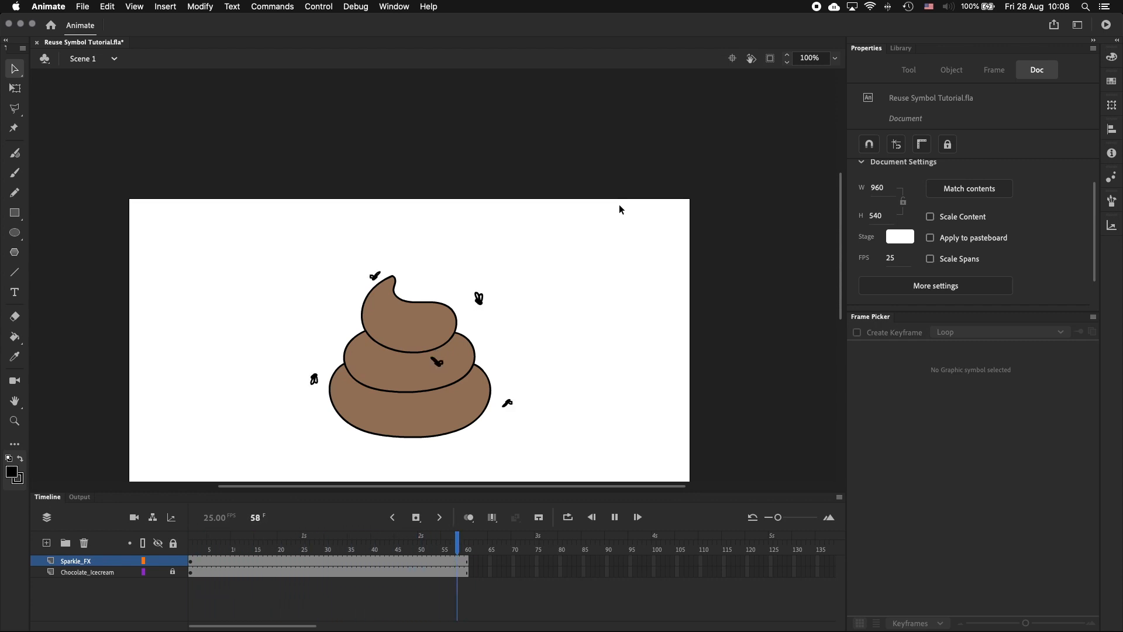
# Step: Play the main scene to preview the flies replacing the sparkles
pyautogui.click(411, 536)
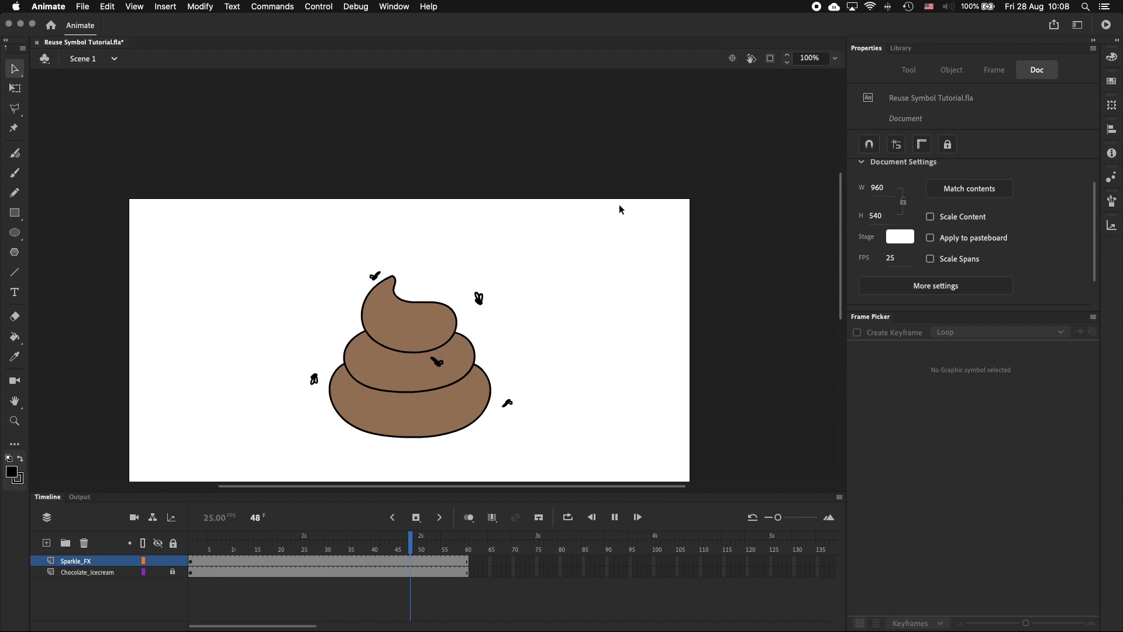